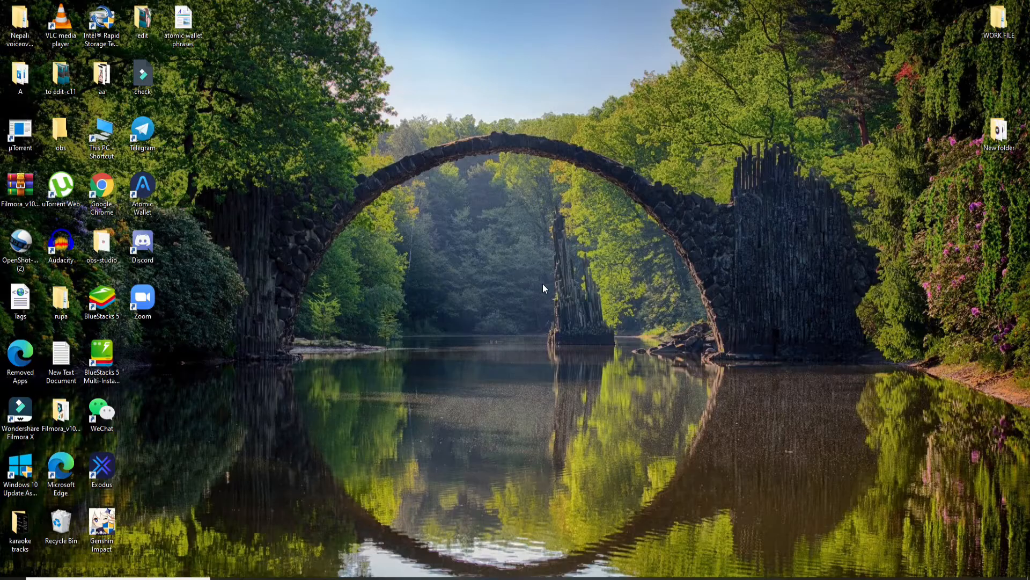
mouse_move(384, 293)
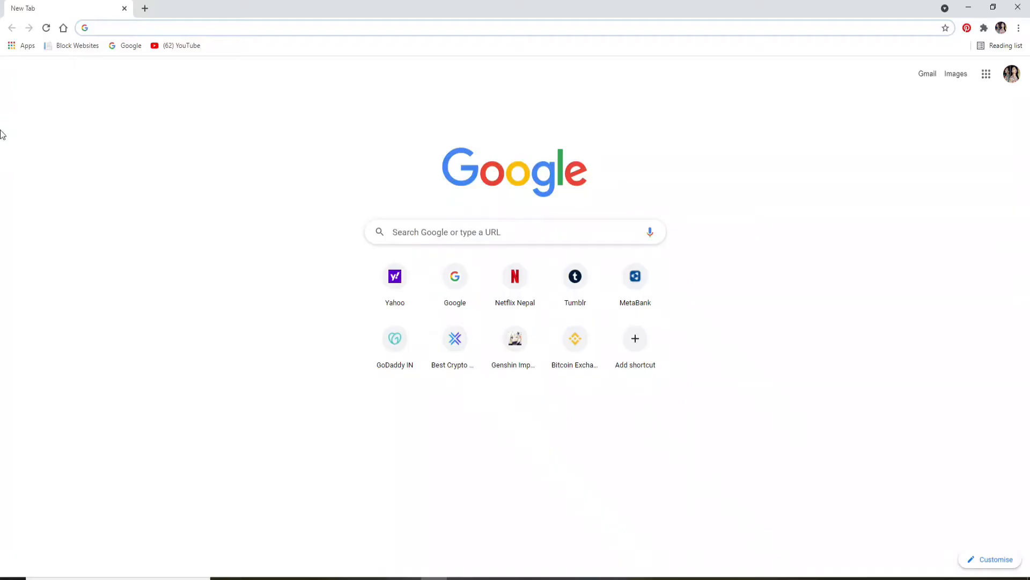
click(263, 27)
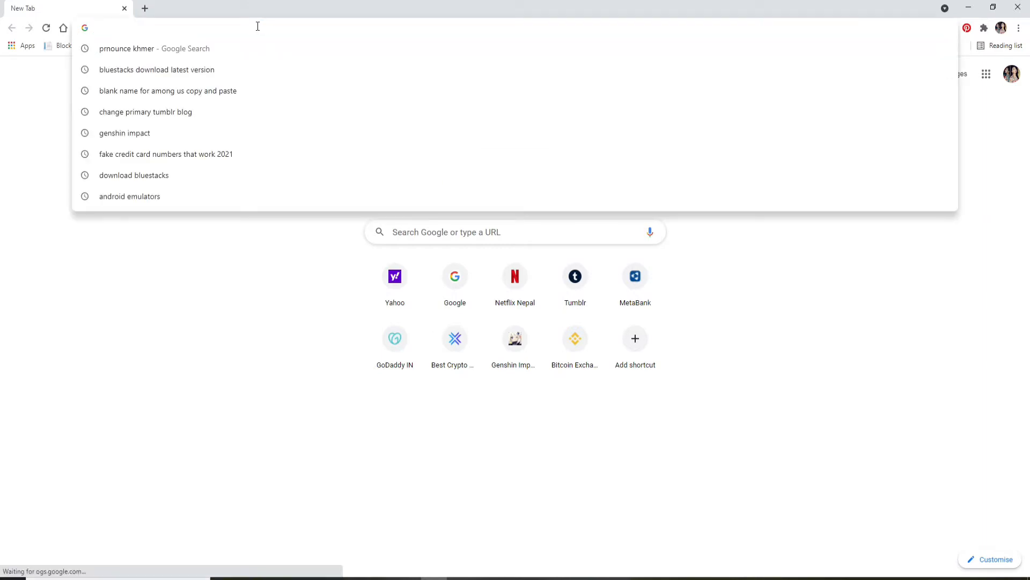
text(www.office.com)
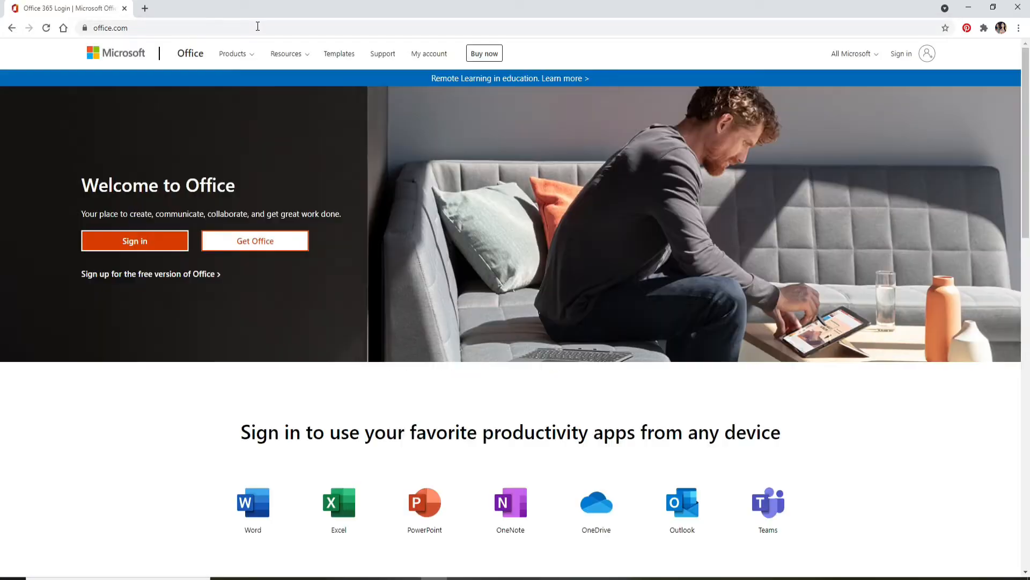
mouse_move(2, 321)
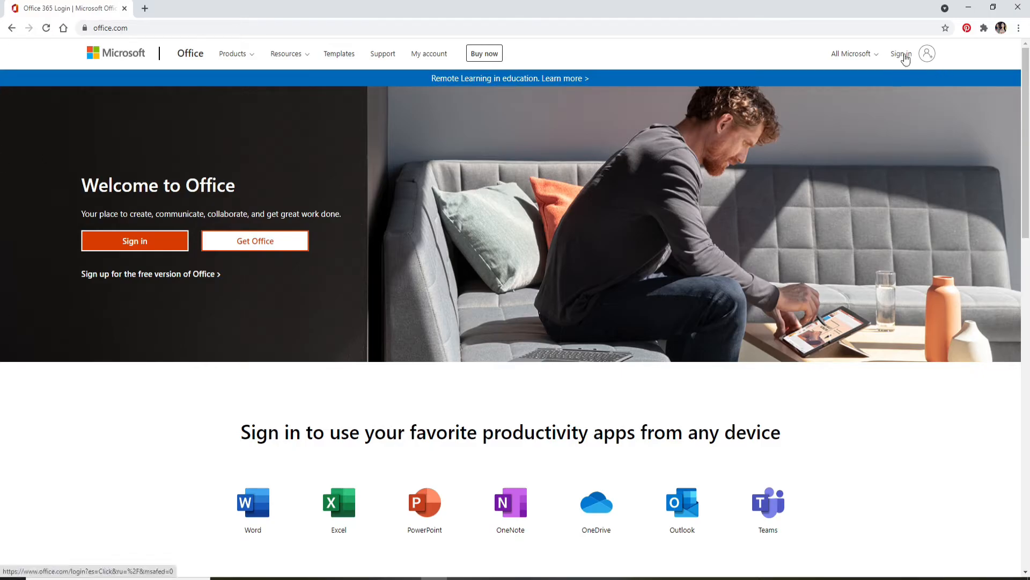
mouse_move(135, 240)
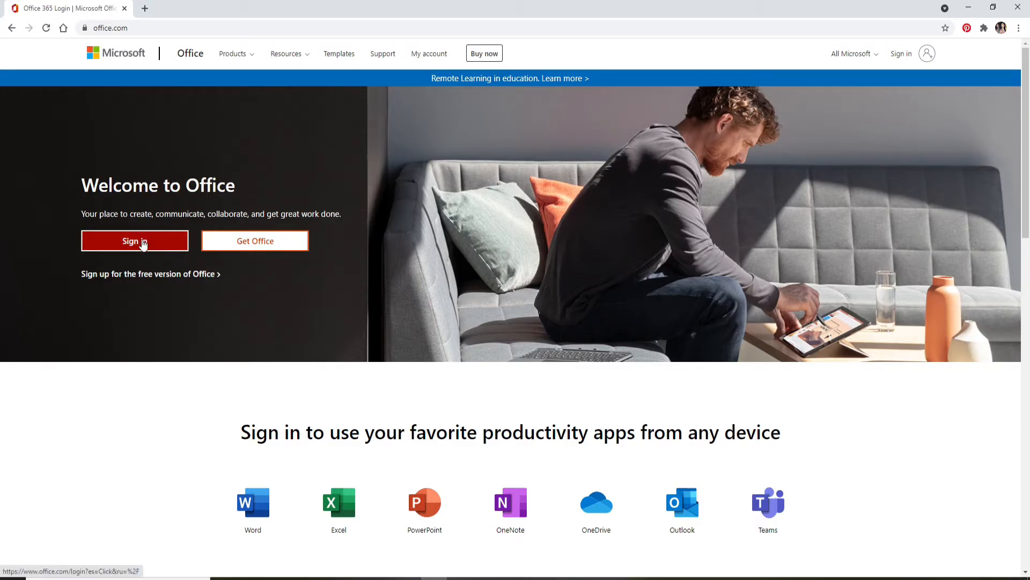
Step: Click the orange Sign in button on the Office welcome page
click(135, 241)
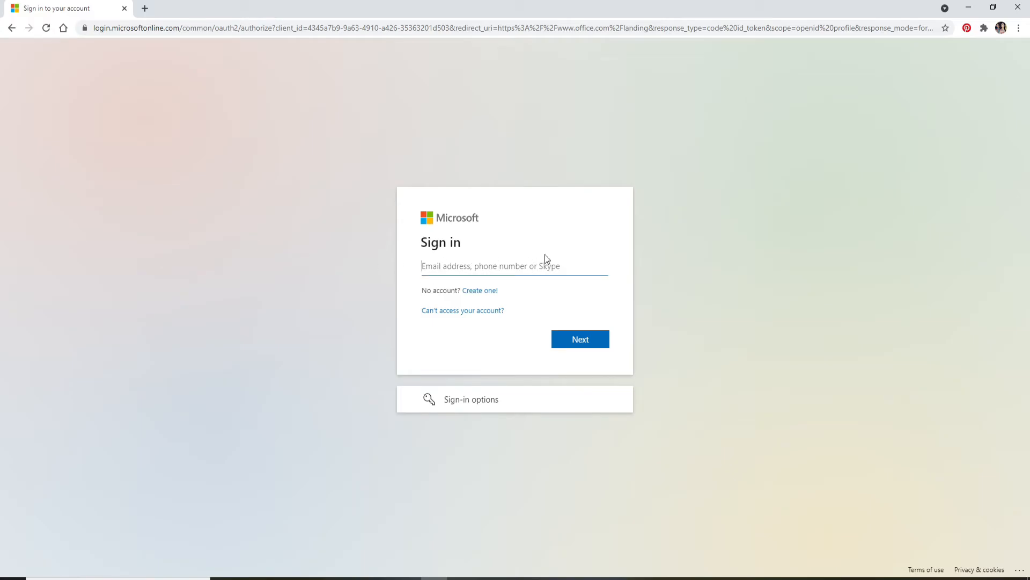
mouse_move(700, 238)
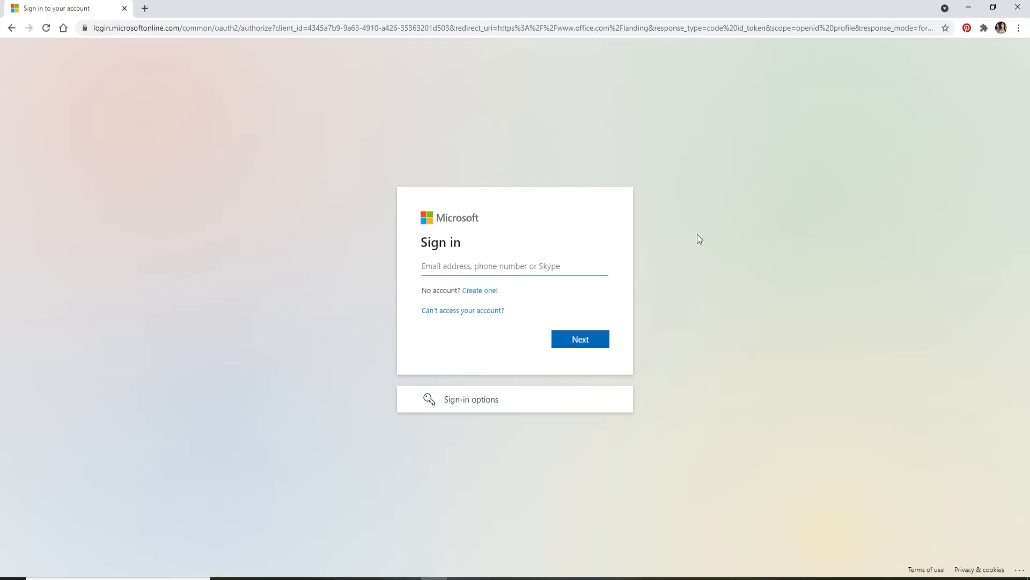
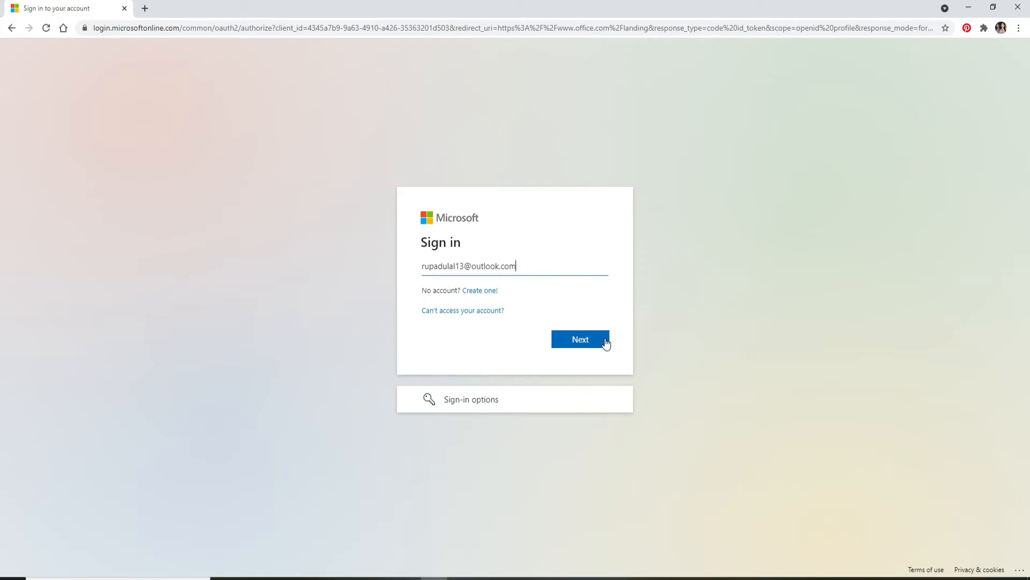
click(580, 339)
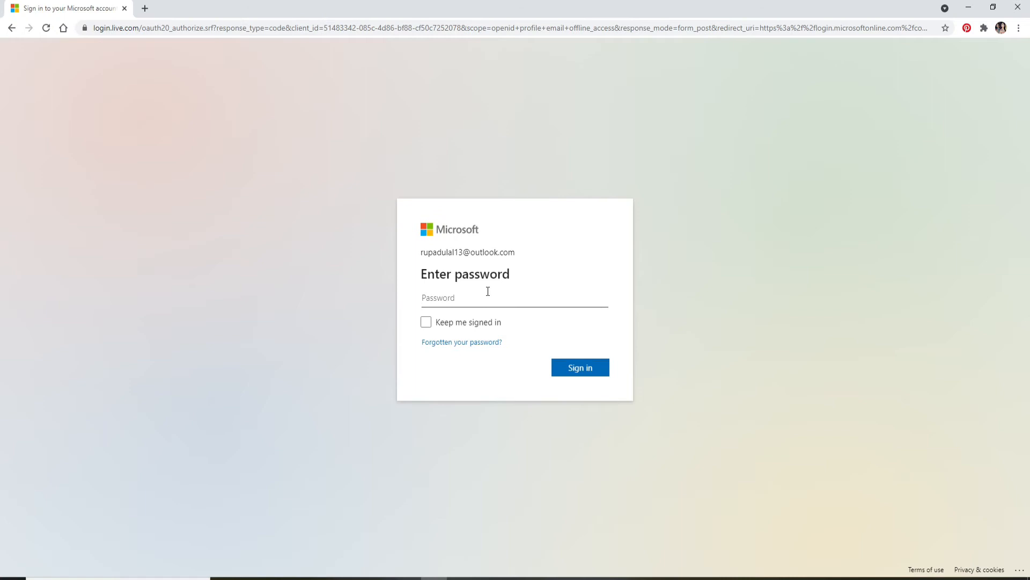
Step: Sign in with the password, leaving Keep me signed in unticked
click(514, 296)
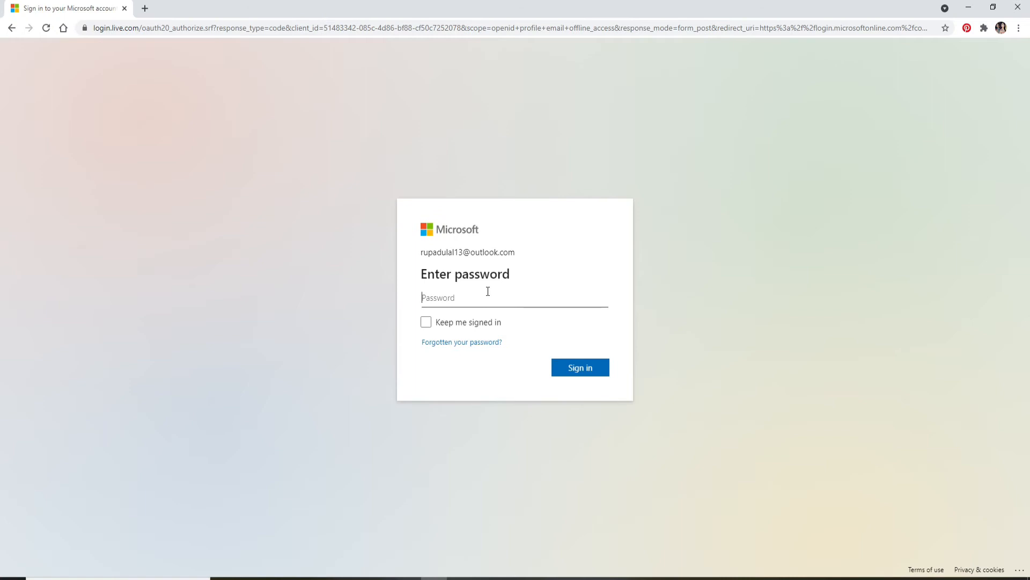
text(password)
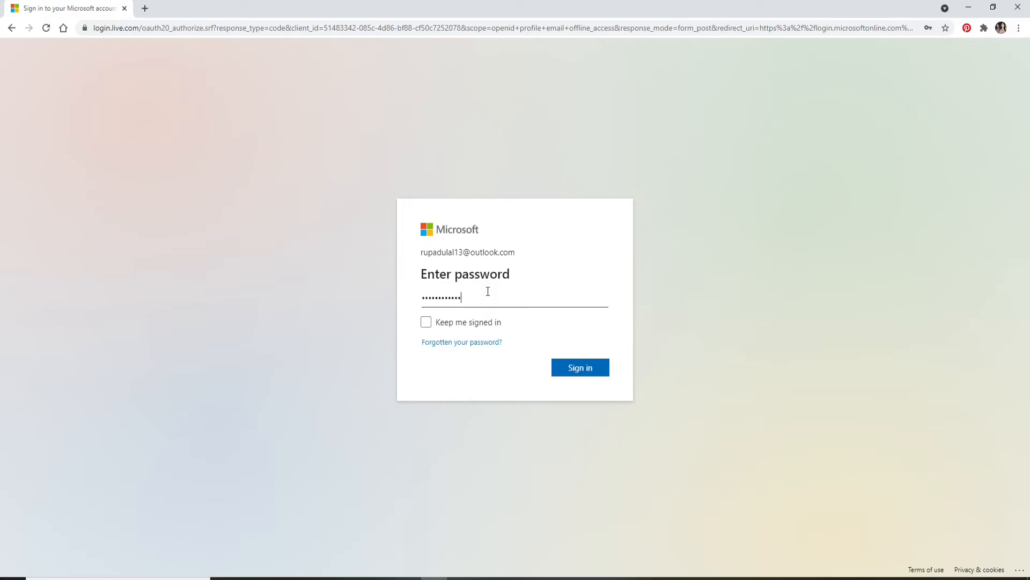
mouse_move(453, 343)
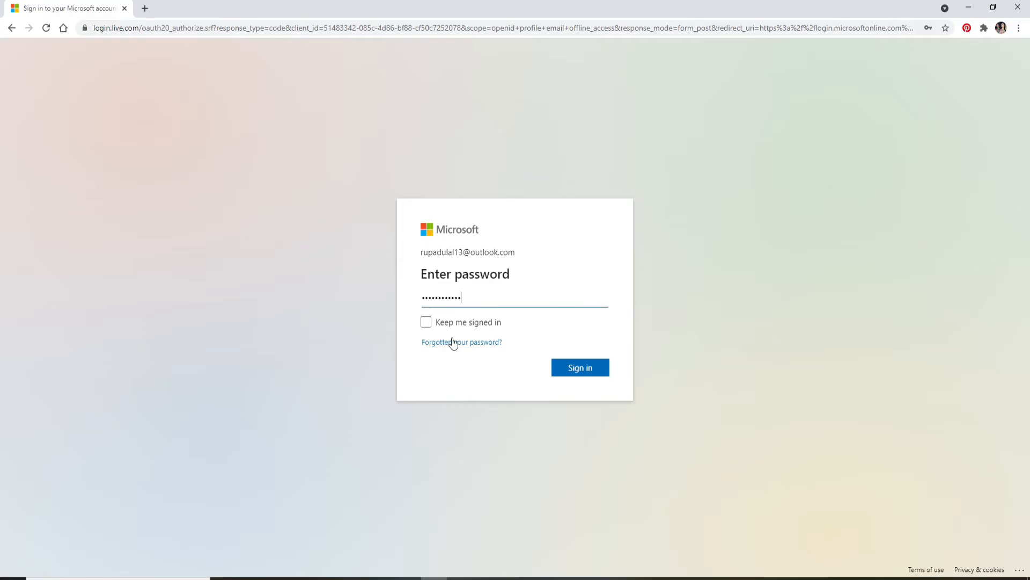
click(426, 322)
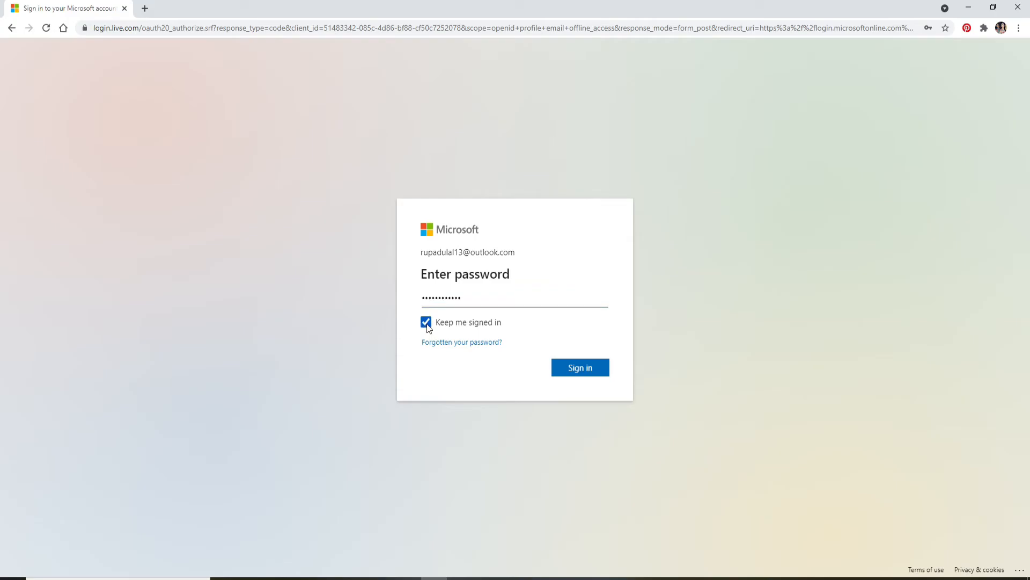
click(426, 322)
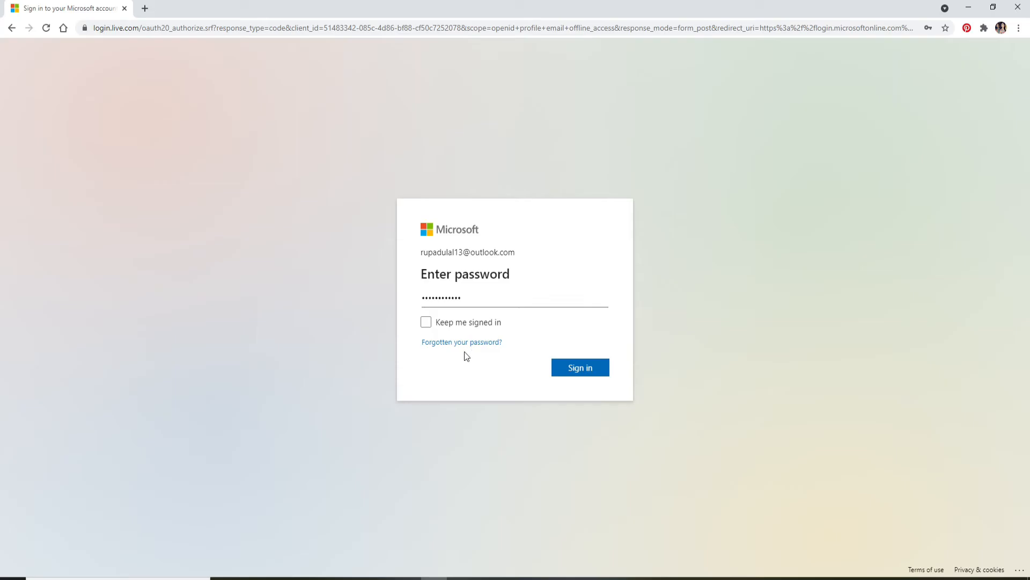
mouse_move(462, 342)
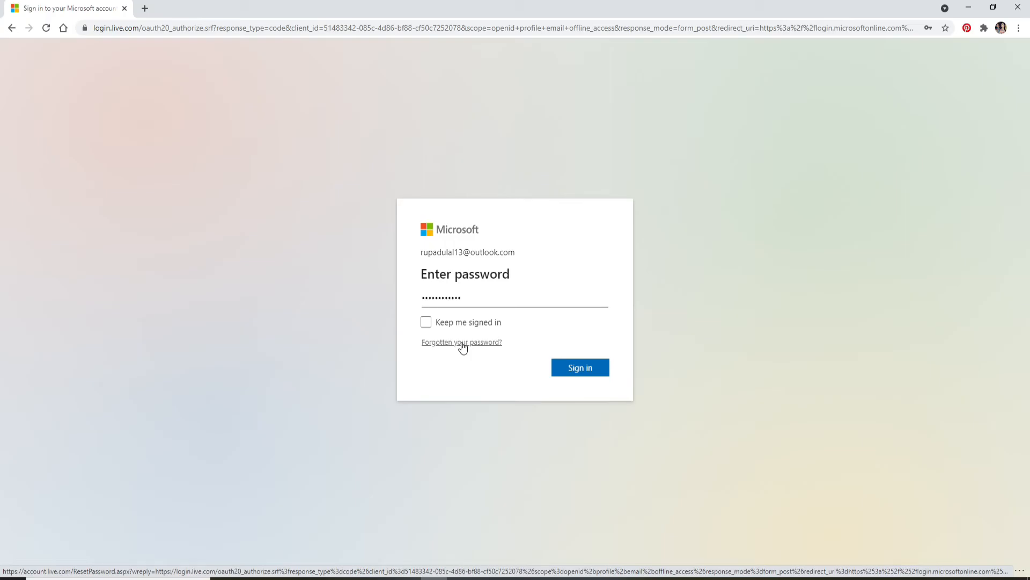
mouse_move(513, 339)
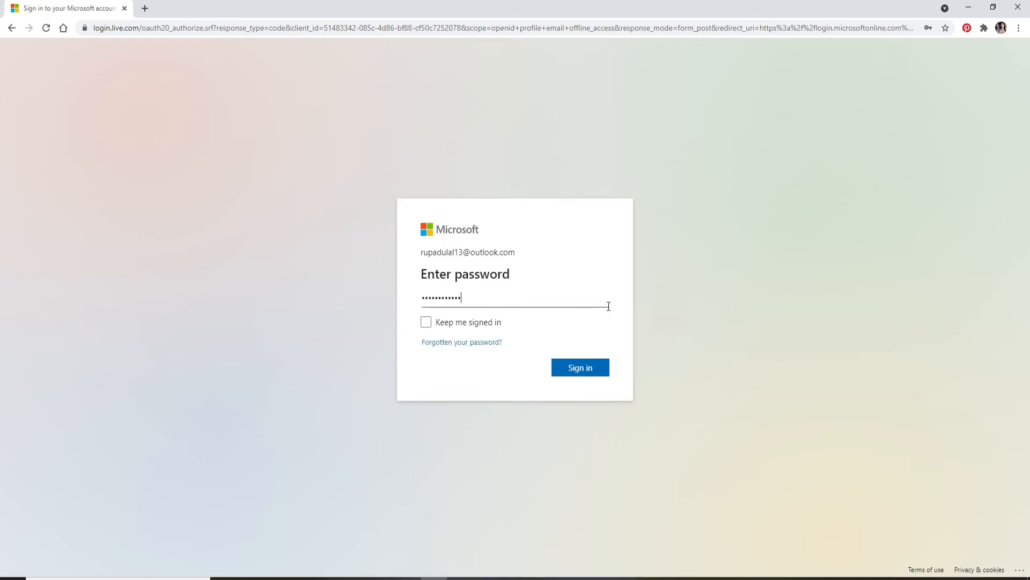
click(580, 367)
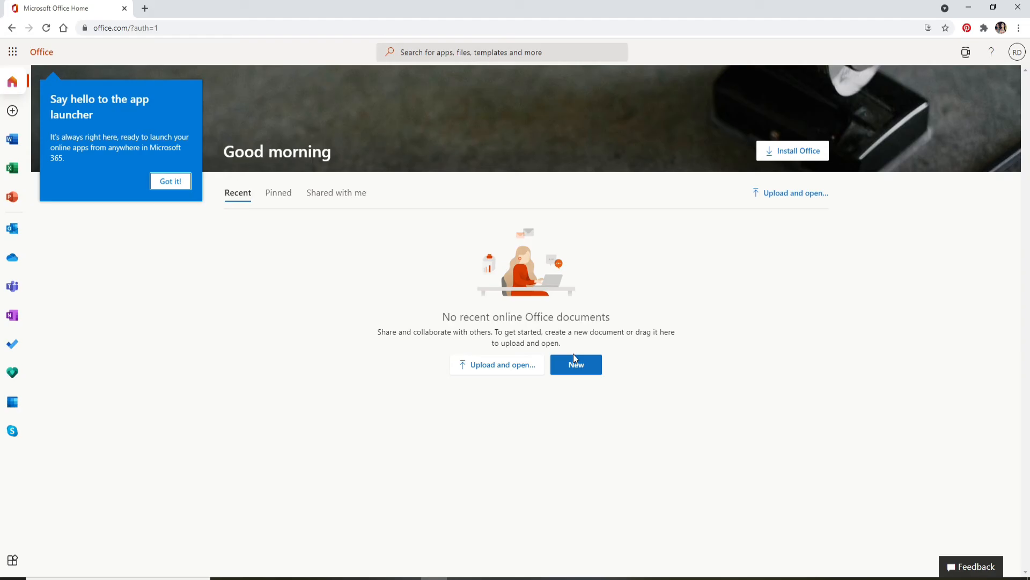
Step: Dismiss the 'Say hello to the app launcher' tip with Got it
click(170, 181)
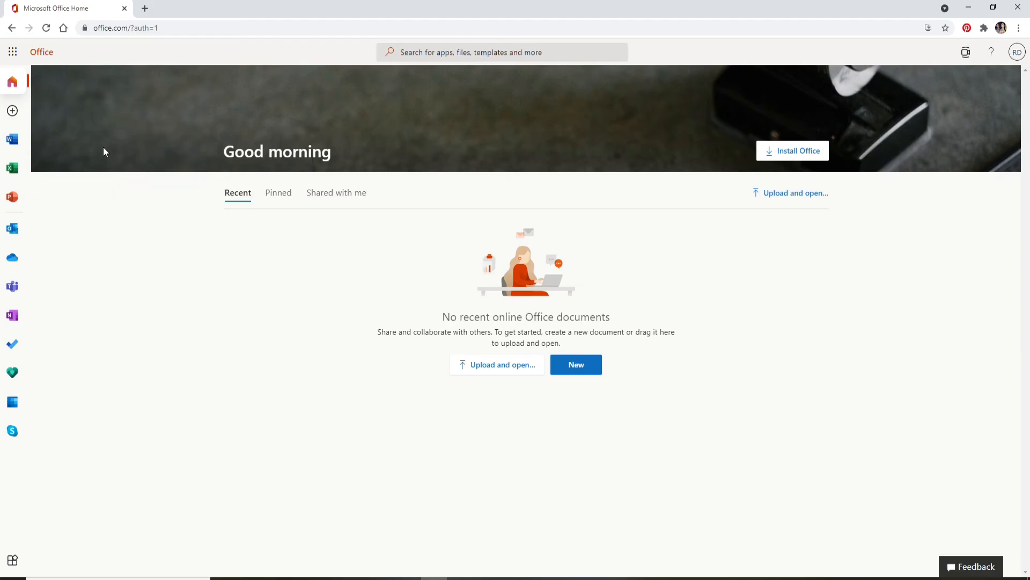
mouse_move(12, 138)
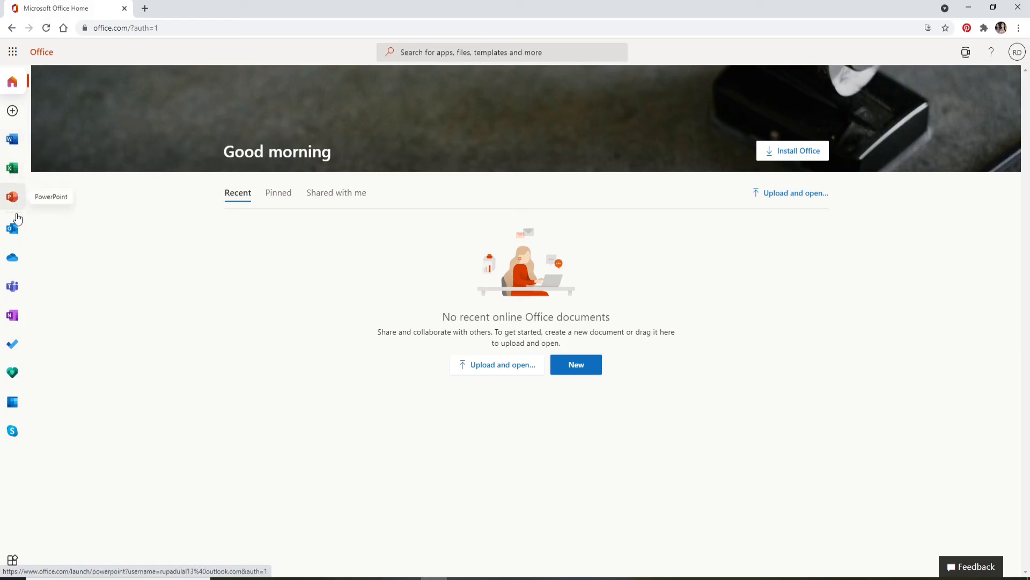
mouse_move(11, 286)
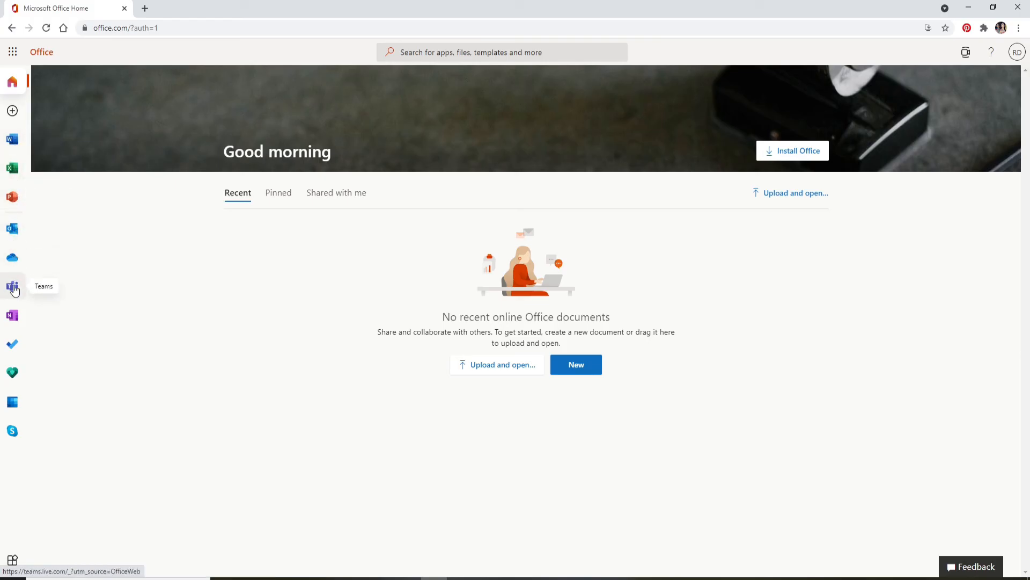
mouse_move(834, 287)
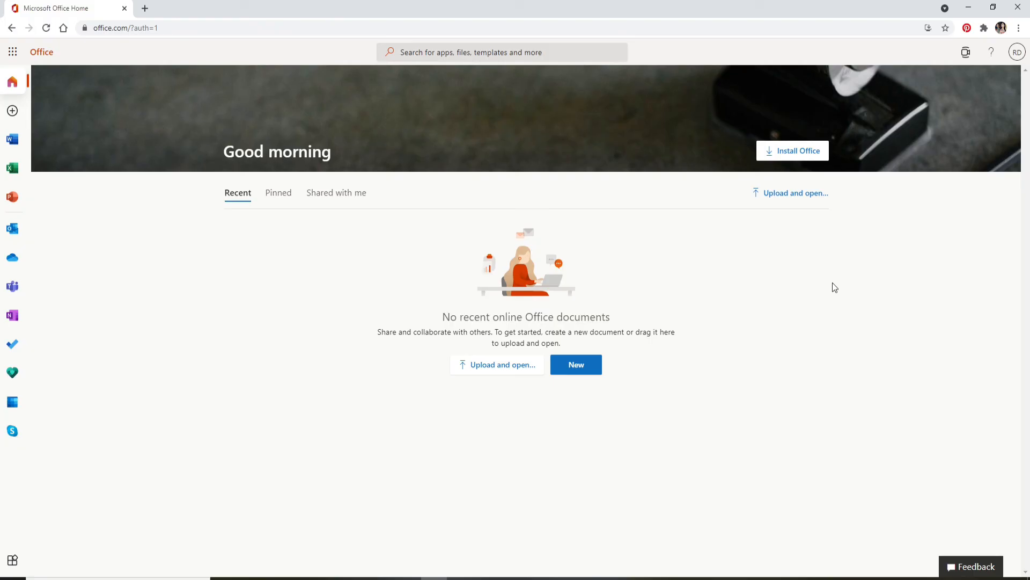